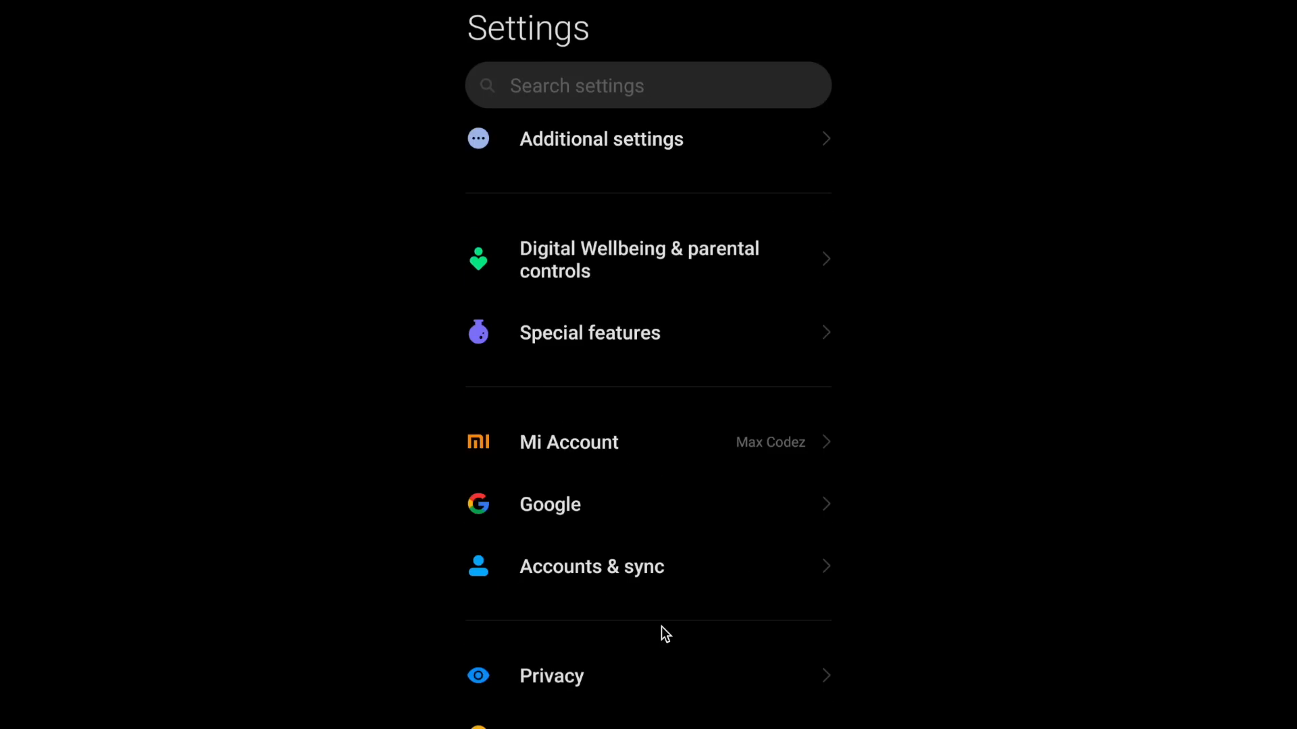
- Search settings for 'about', reach About phone and scroll down toward Developer options and USB debugging
left_click(647, 85)
type("about")
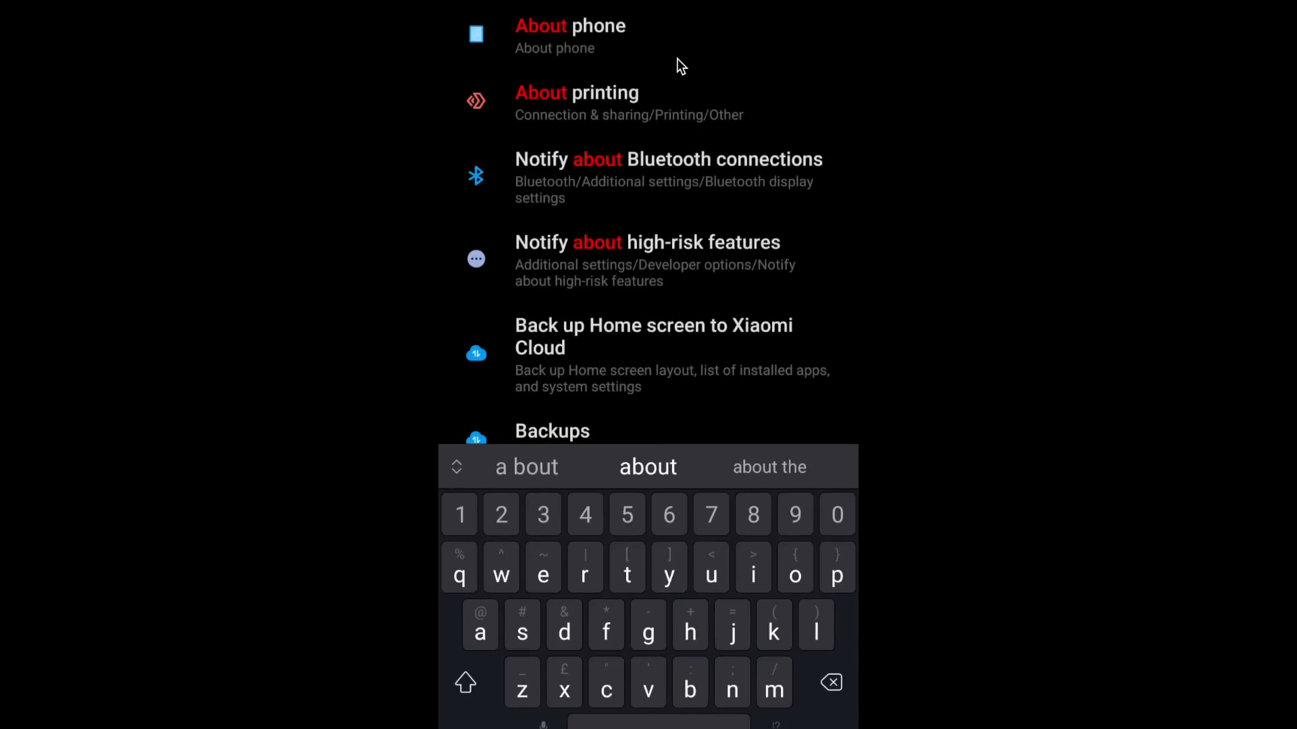
left_click(570, 36)
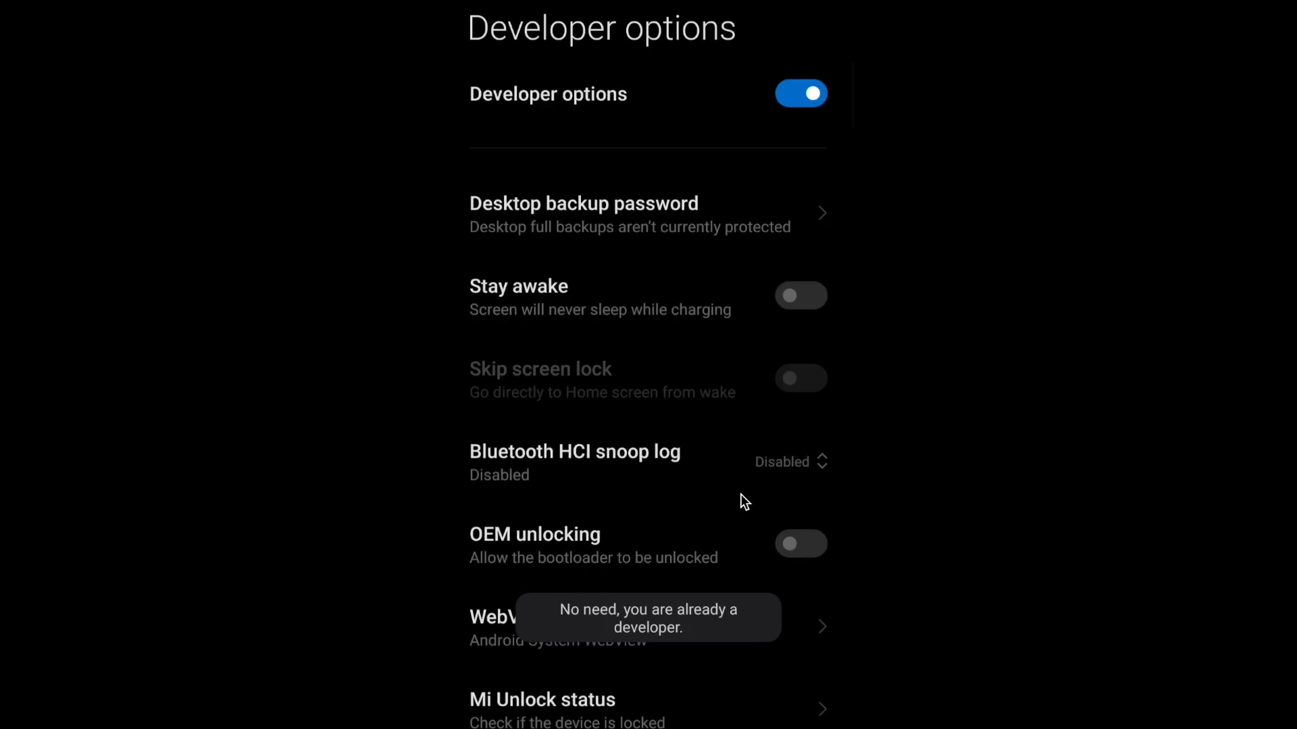
scroll("down", 3)
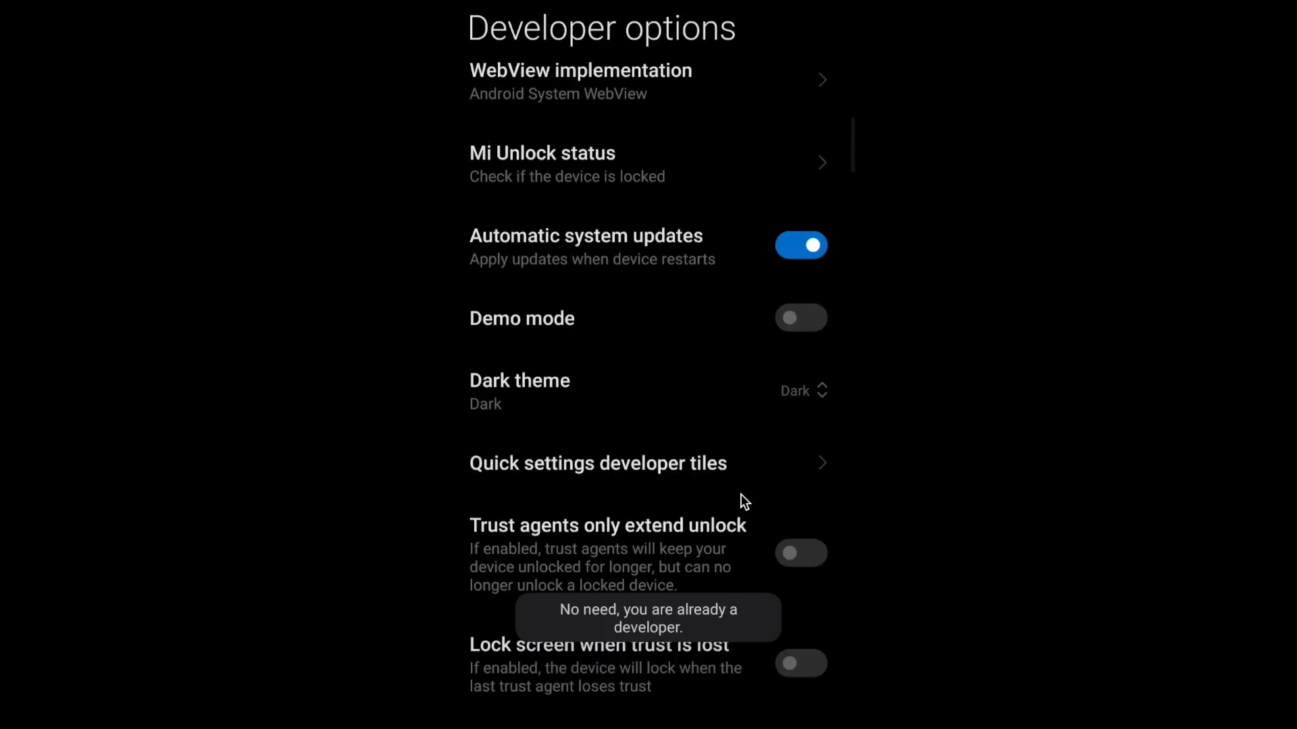
scroll("down", 3)
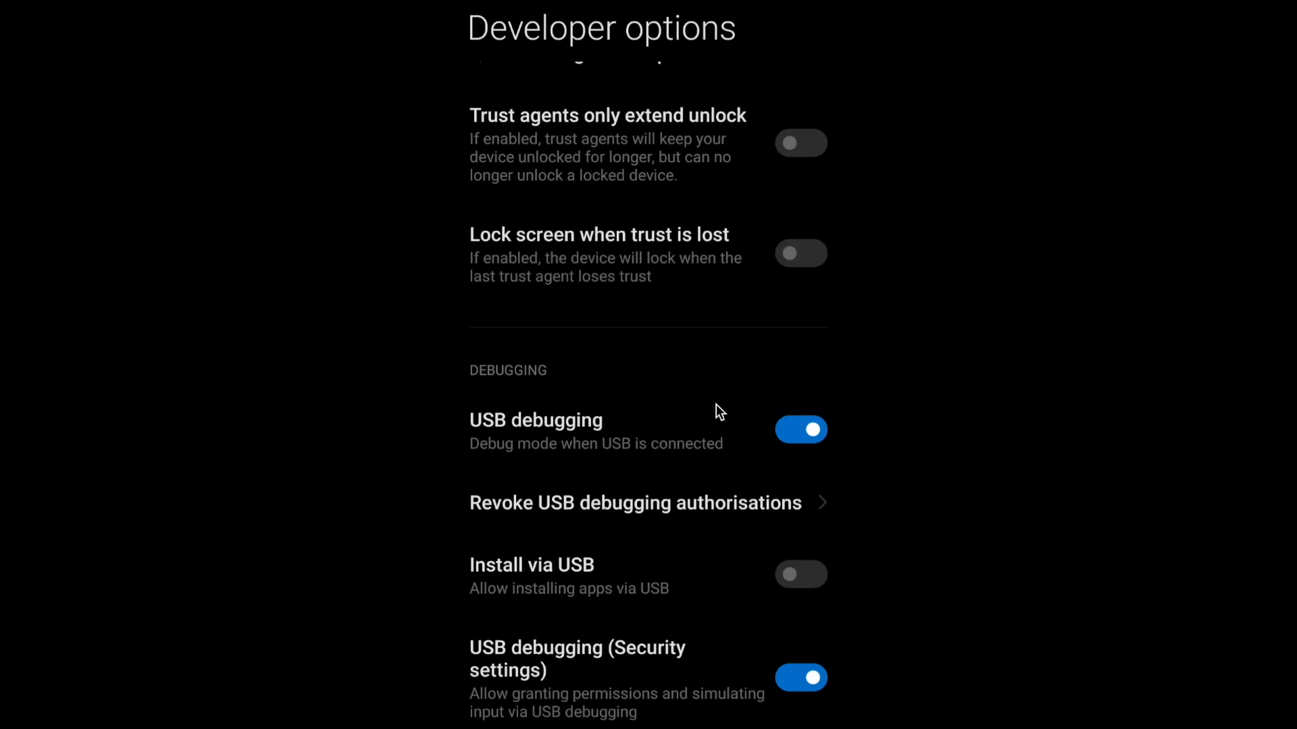
scroll("down", 3)
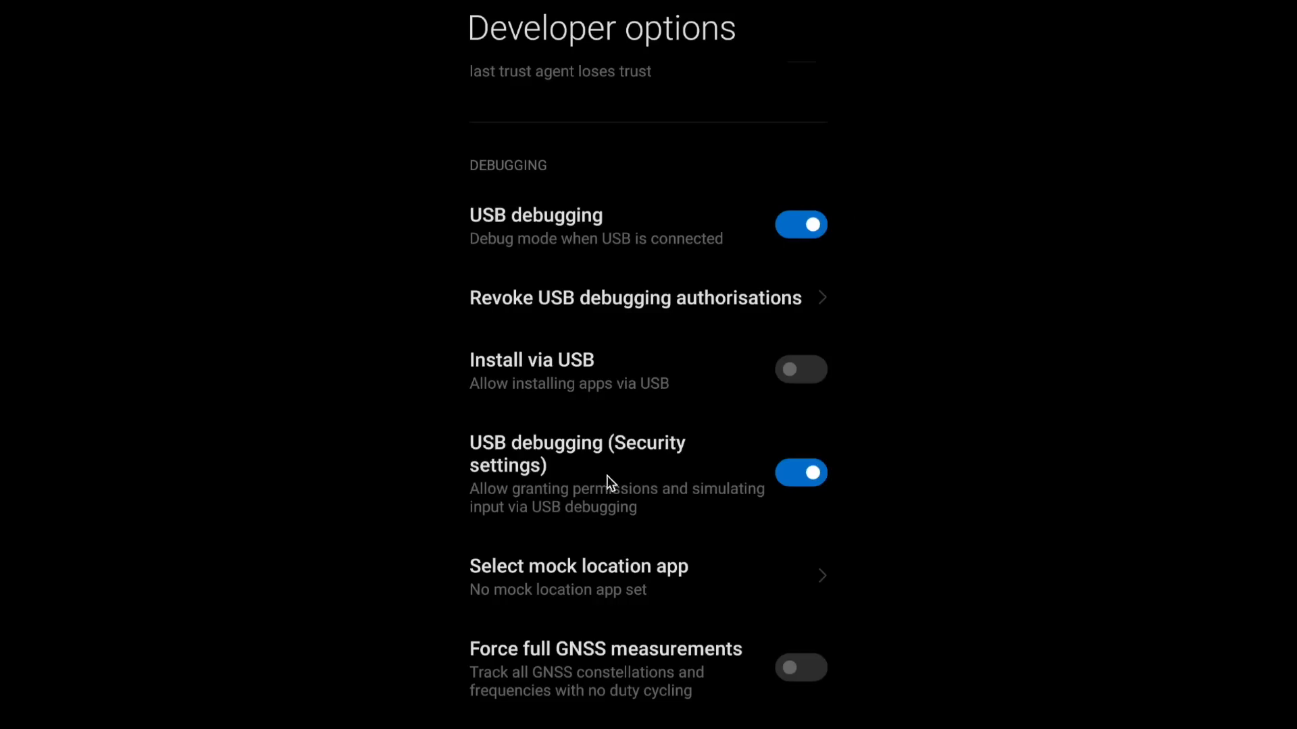
mouse_move(556, 499)
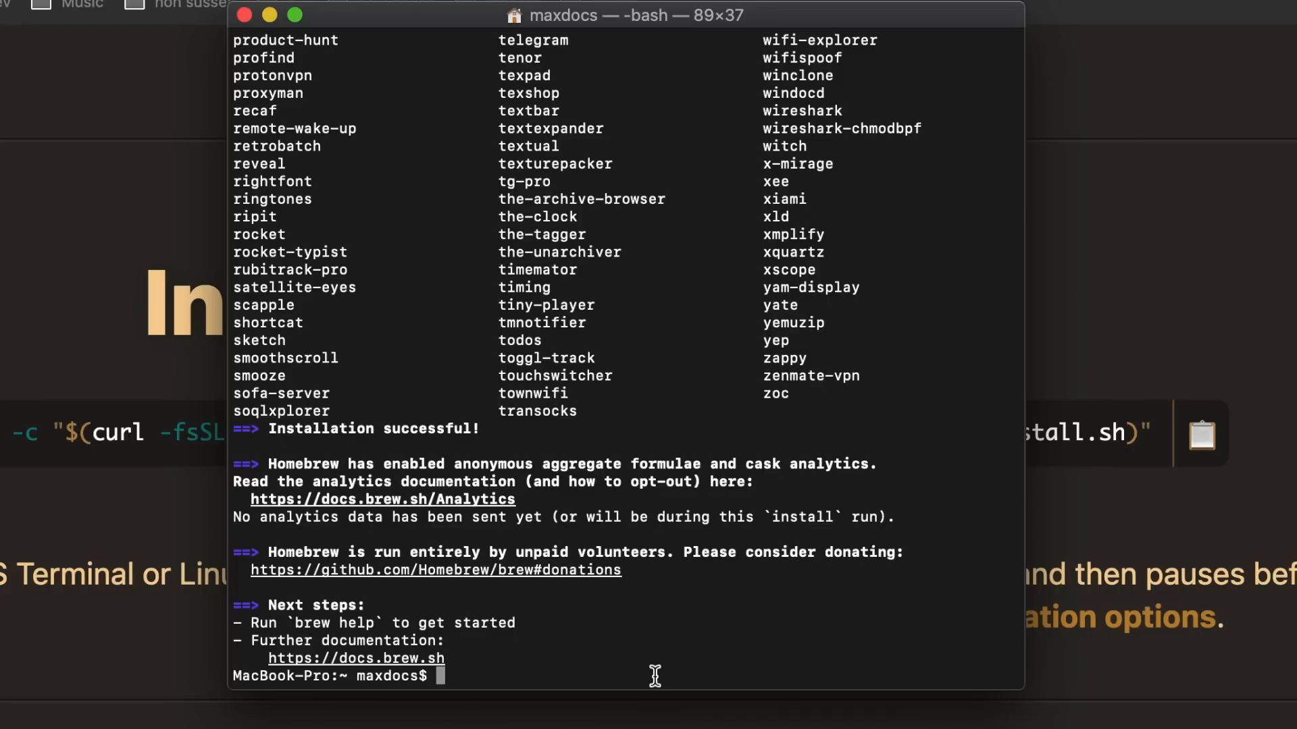
- Run 'brew install scrcpy' in Terminal to install scrcpy via Homebrew
type("brew install scrcpy")
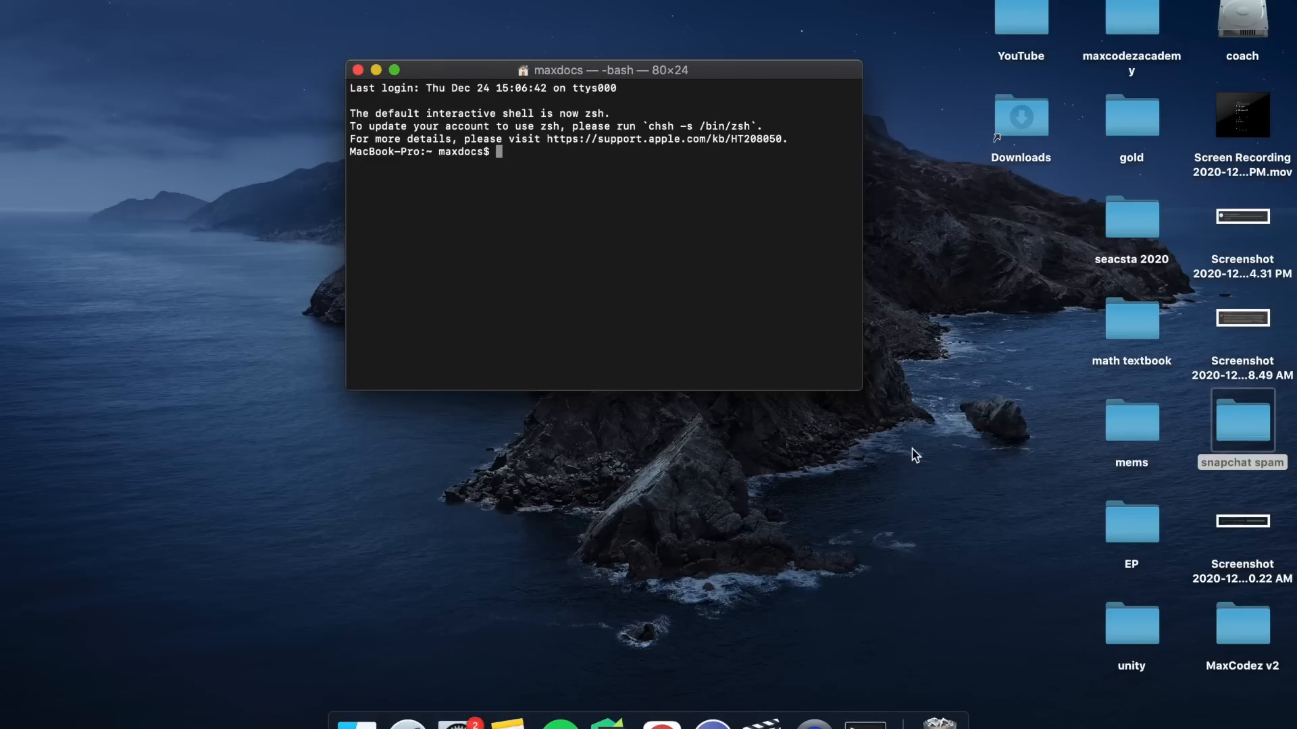
- Run 'scrcpy' in Terminal to start mirroring the connected phone
type("scrcpy")
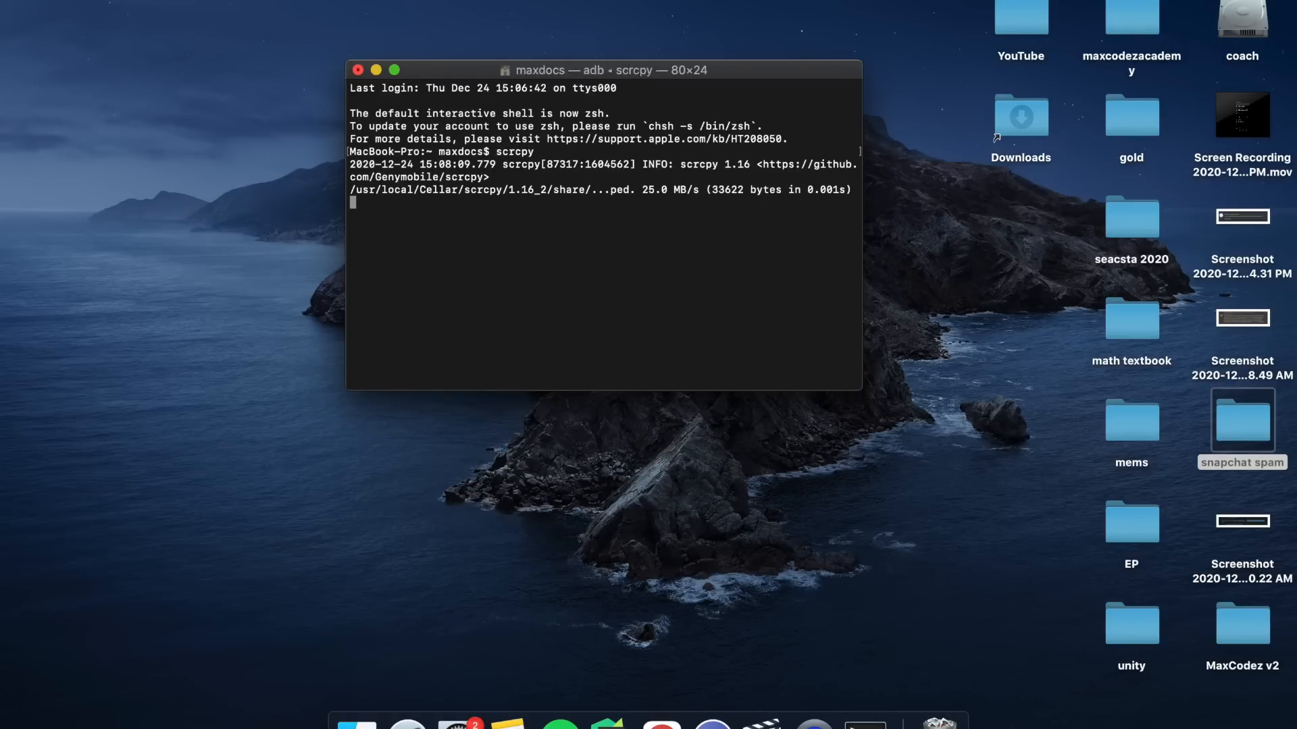
key("Return")
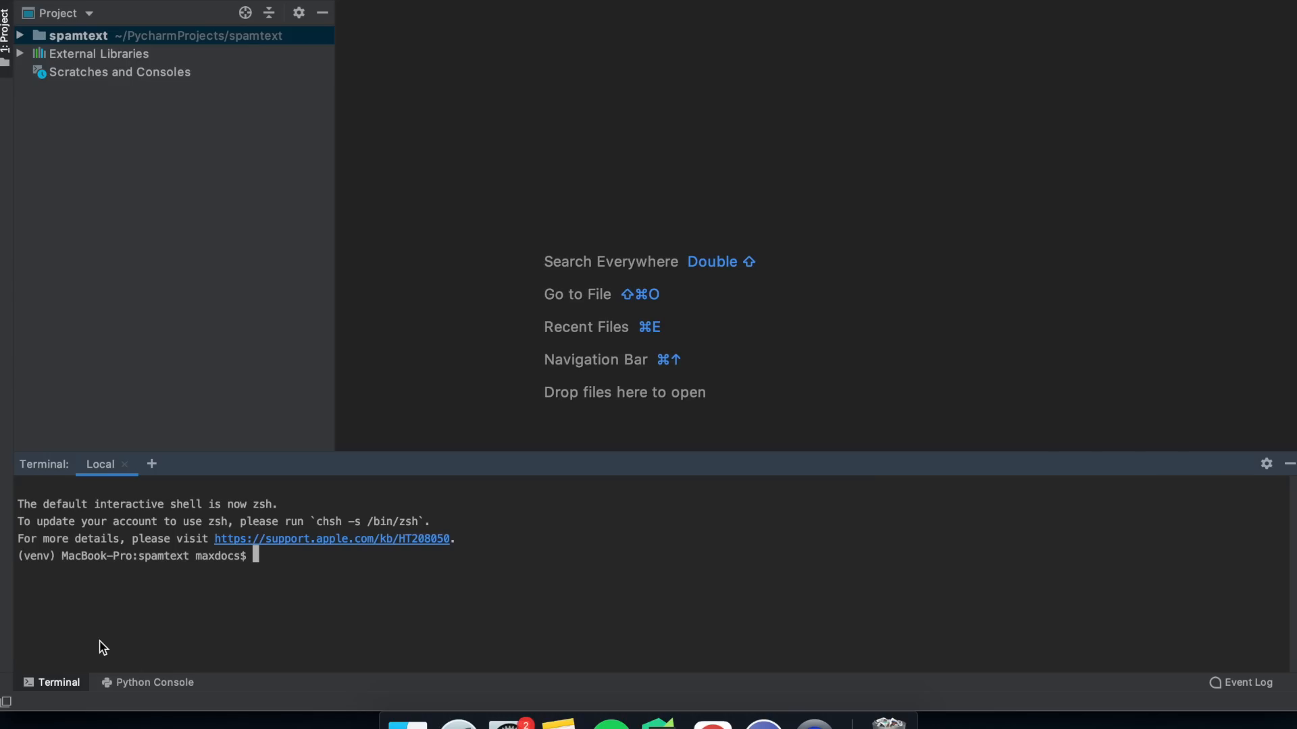
- Run 'pip install keyboard' in PyCharm's terminal and create a new allstar.txt file in the project
type("pip")
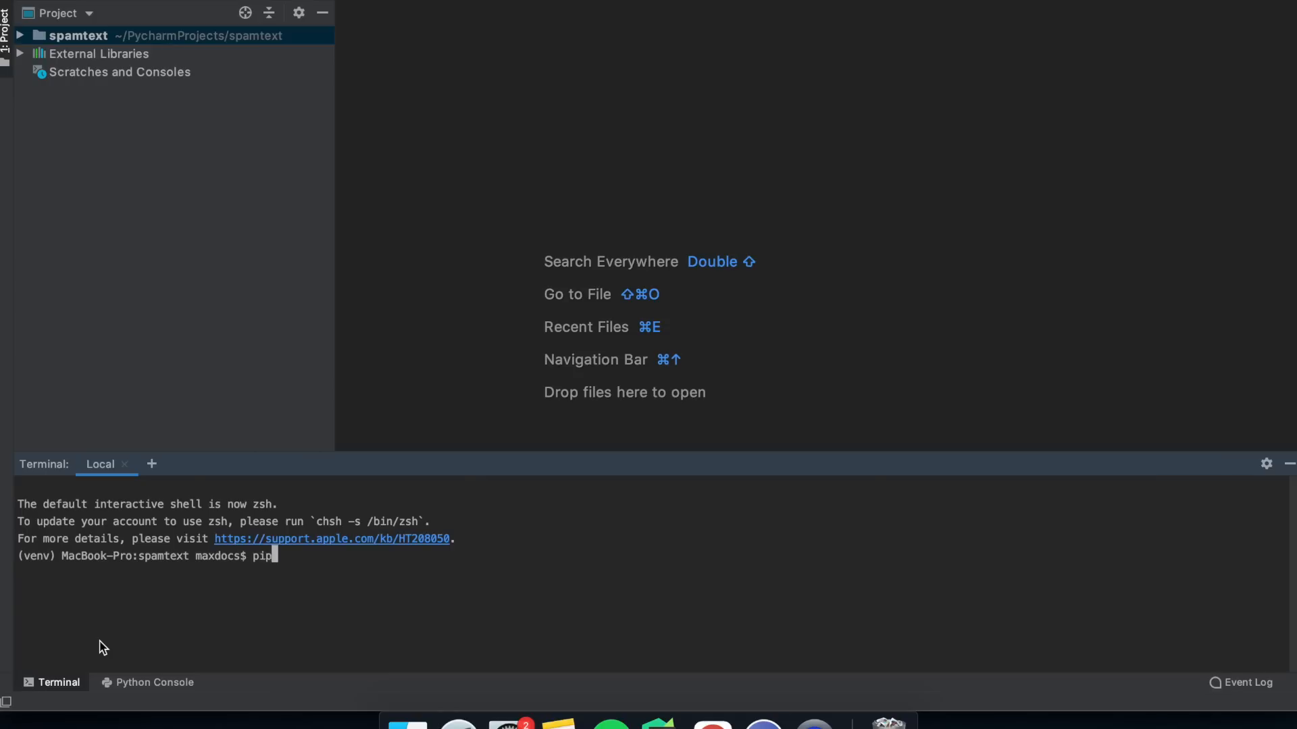
type("install keyboard")
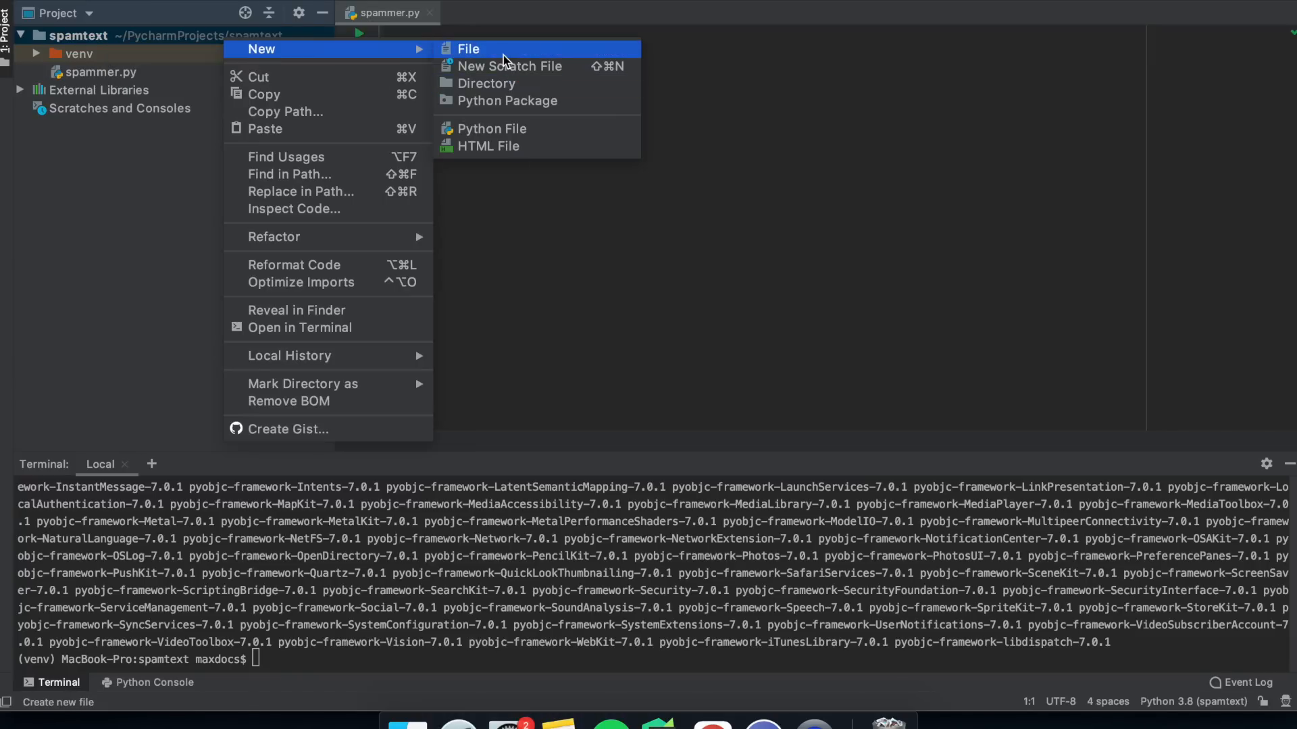
left_click(469, 49)
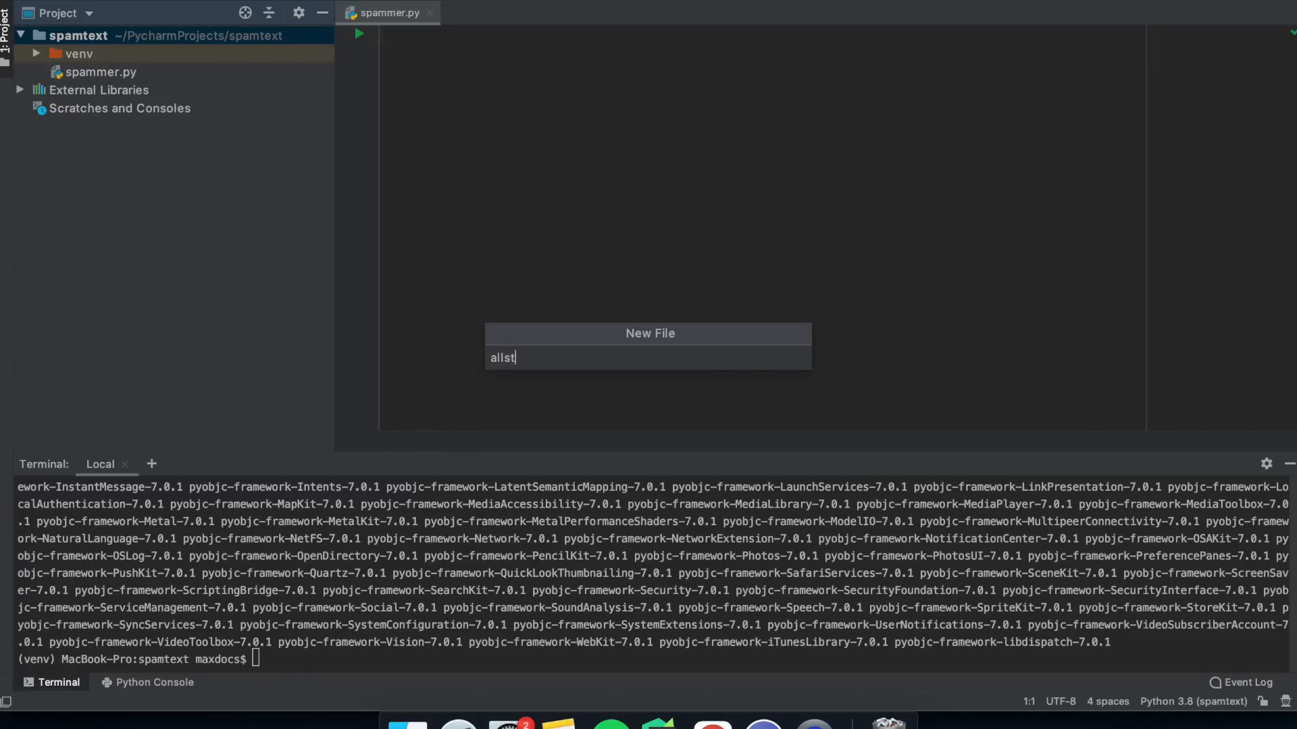
key("enter")
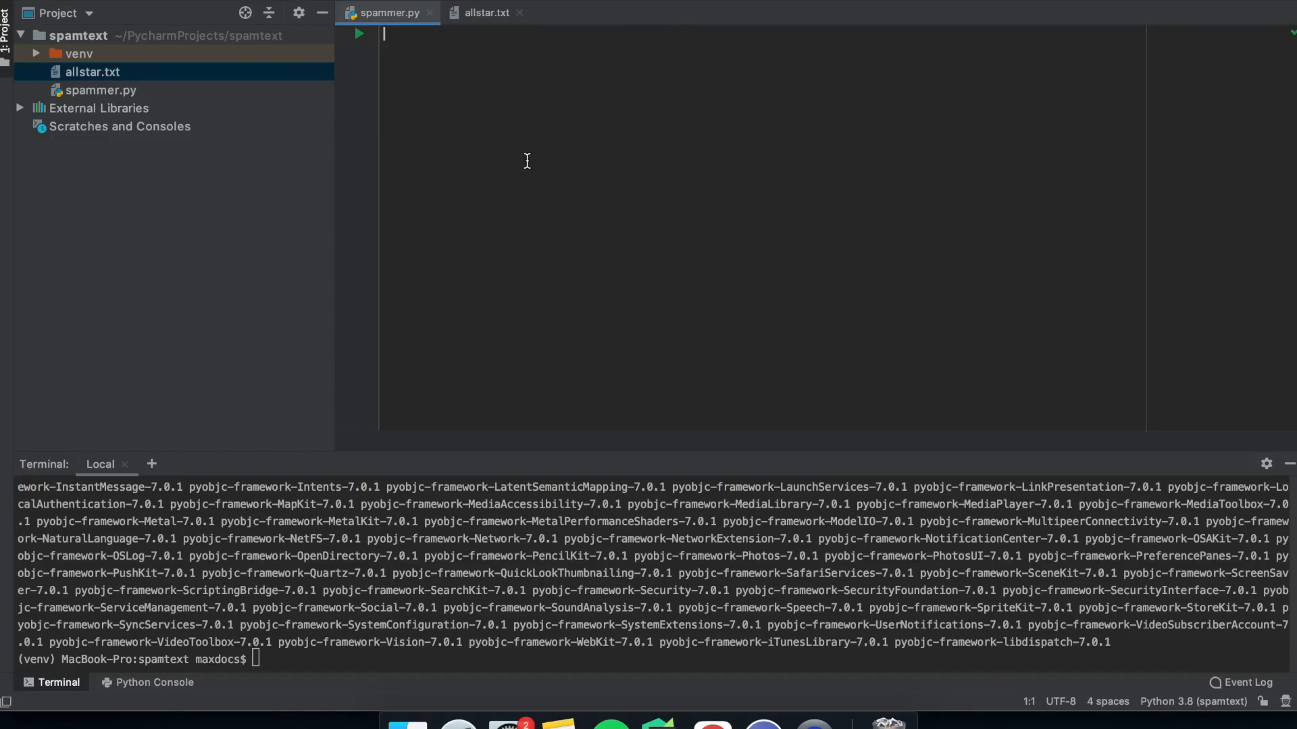
- Write spammer.py importing keyboard and time, with a while True loop reading allstar.txt, and indent the block under the loop
type("import keyw")
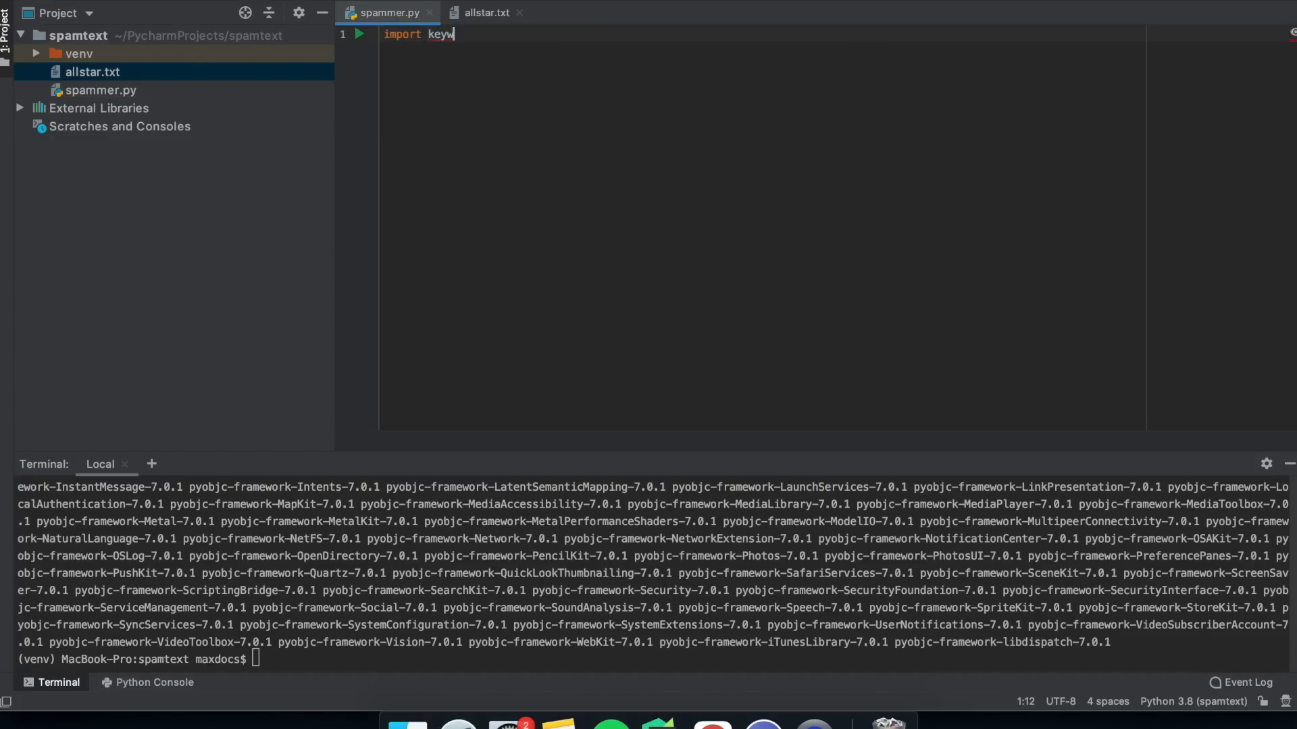
type("board, time")
type("time.sleep(5")
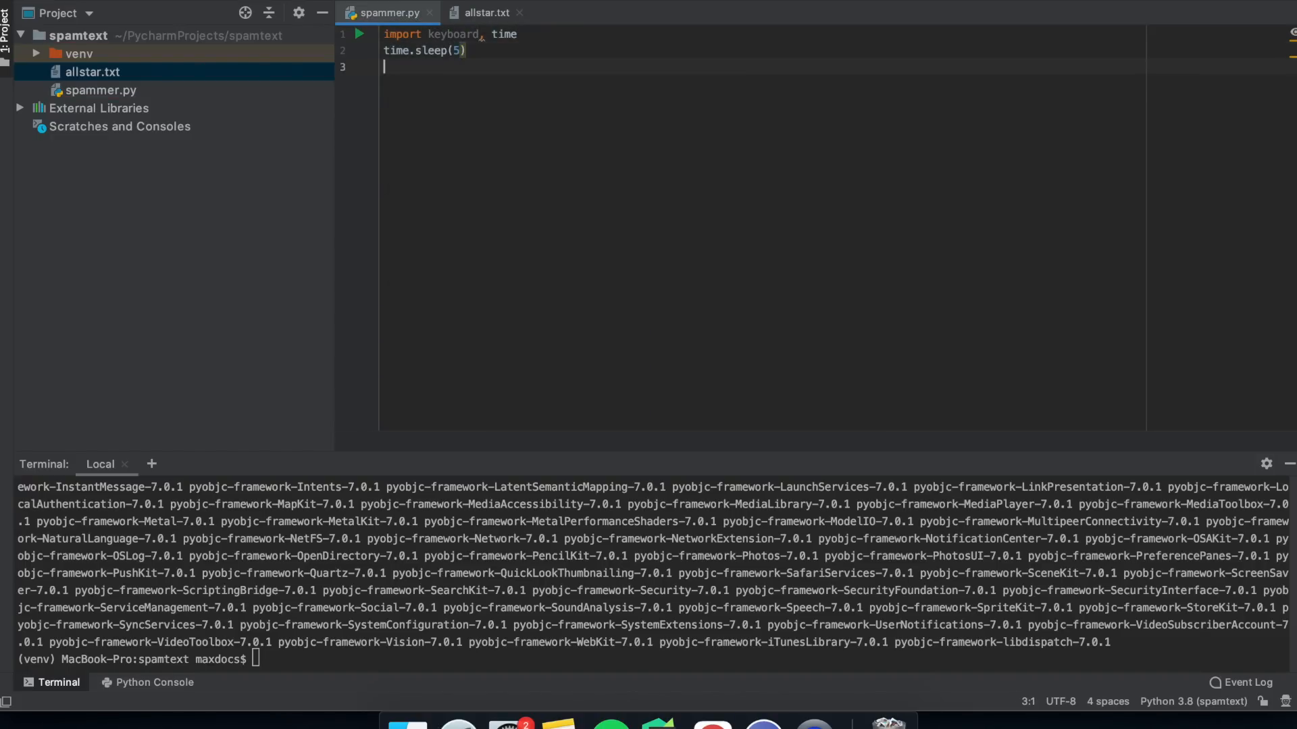
type("with open(\"allstar.txt")
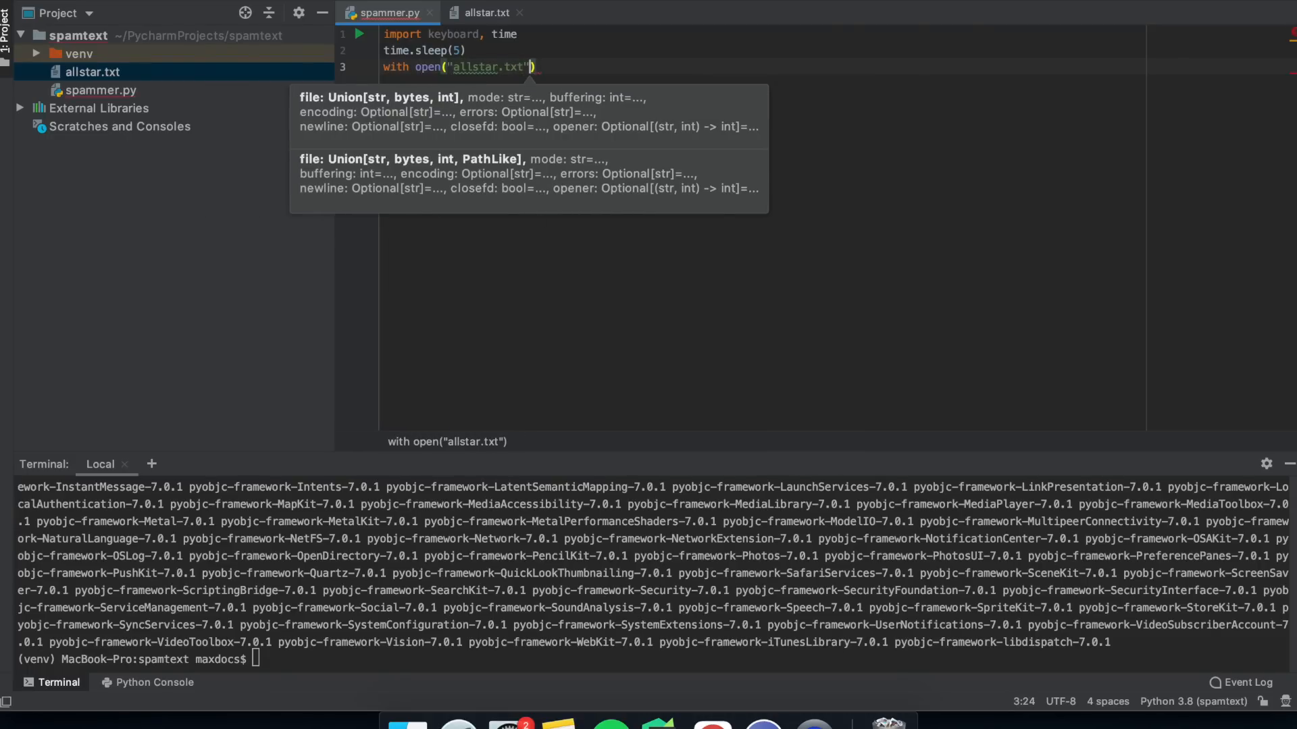
type(", 'r') as f:")
type("w")
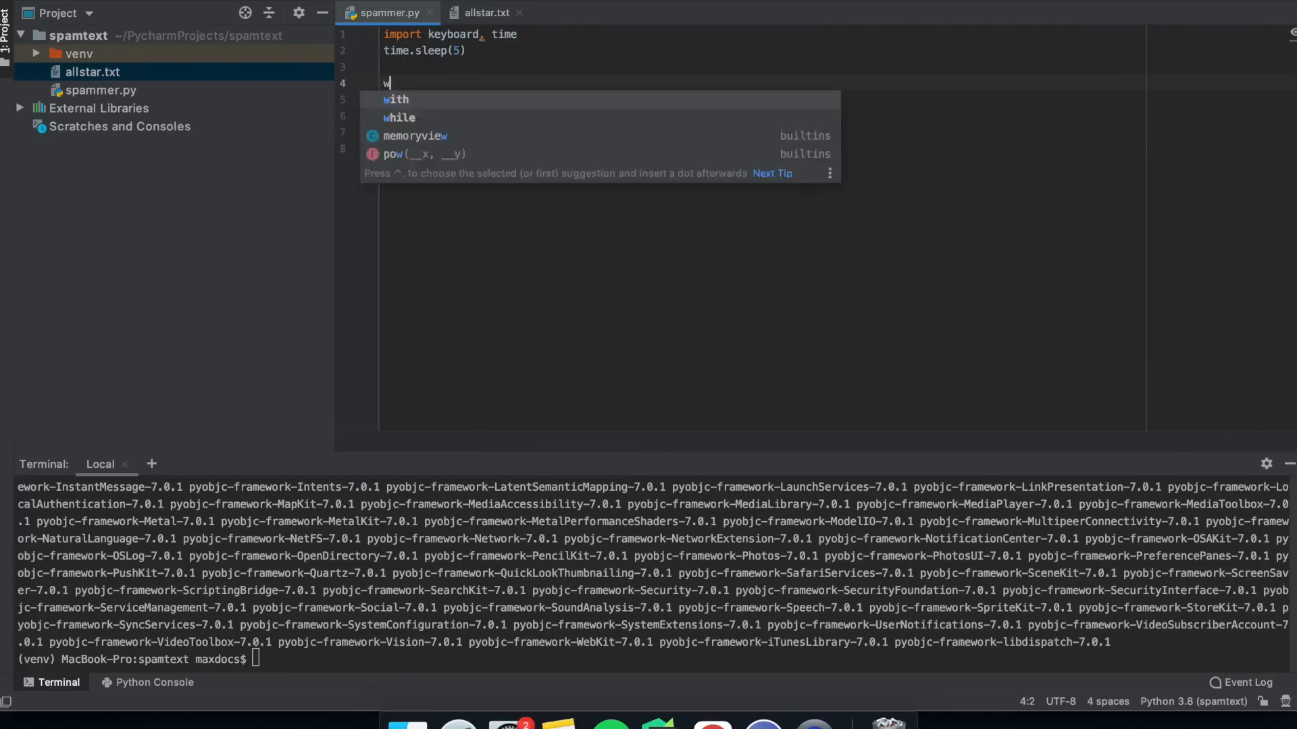
type("hile True:")
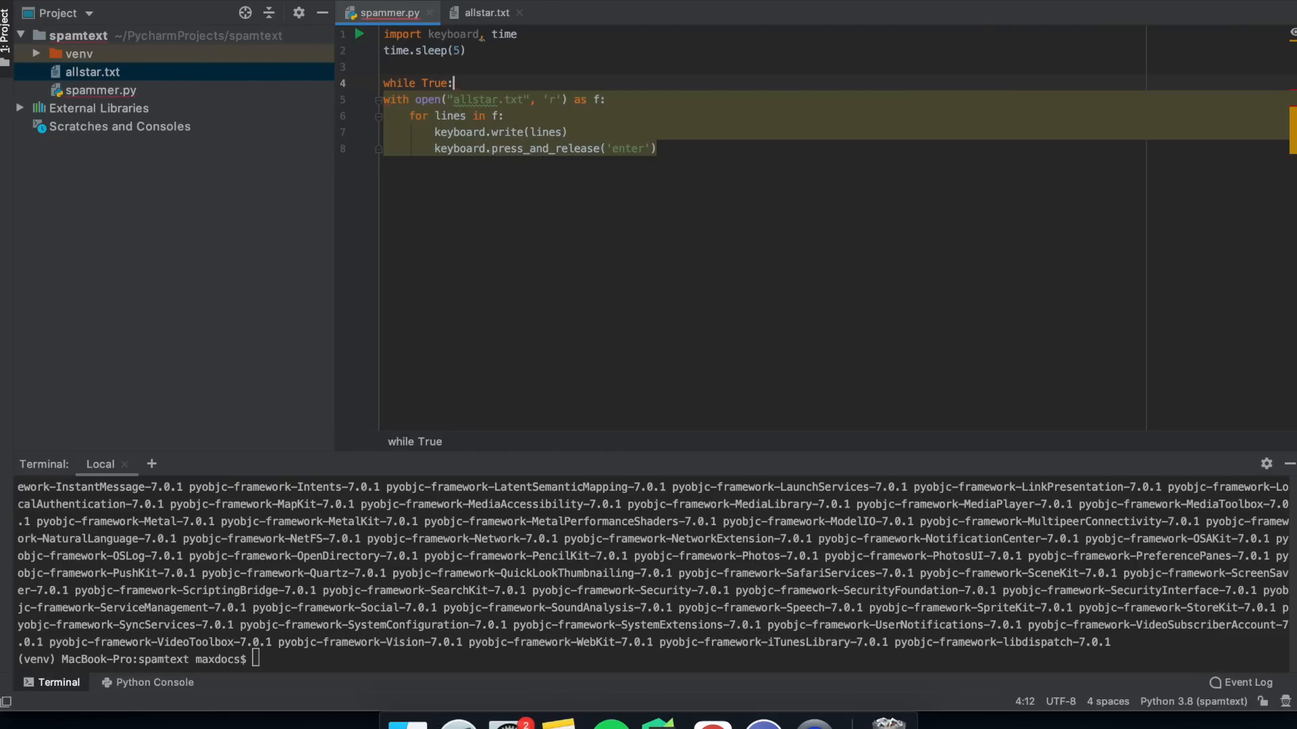
left_click_drag(407, 99, 684, 149)
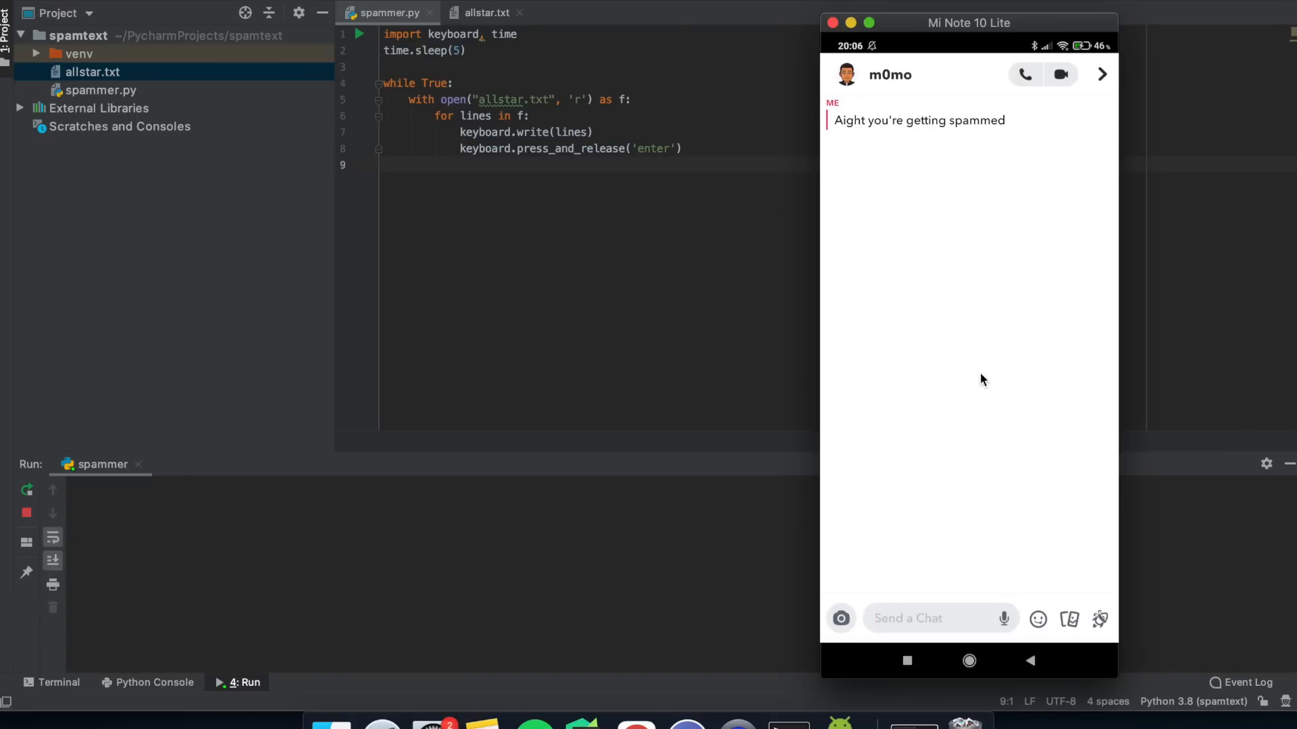
- Focus the 'Send a Chat' field in the mirrored Snapchat conversation so the script types into it
left_click(908, 389)
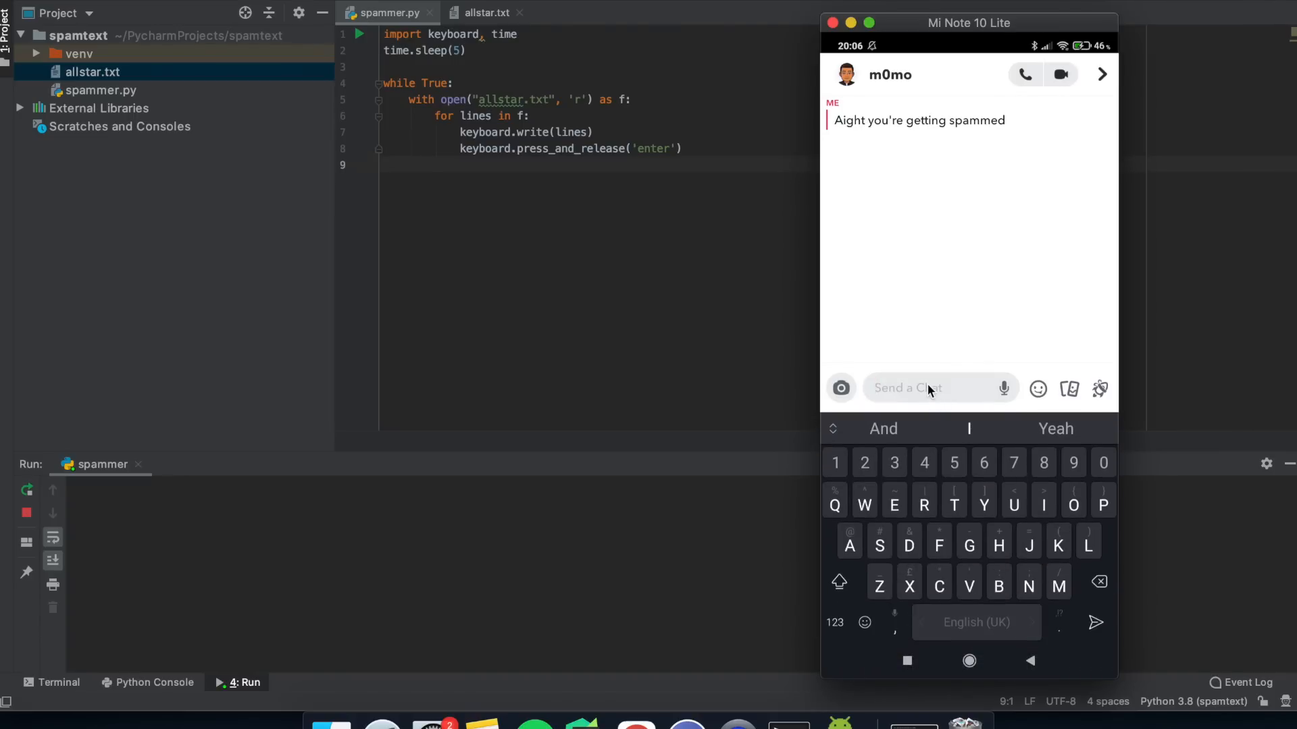